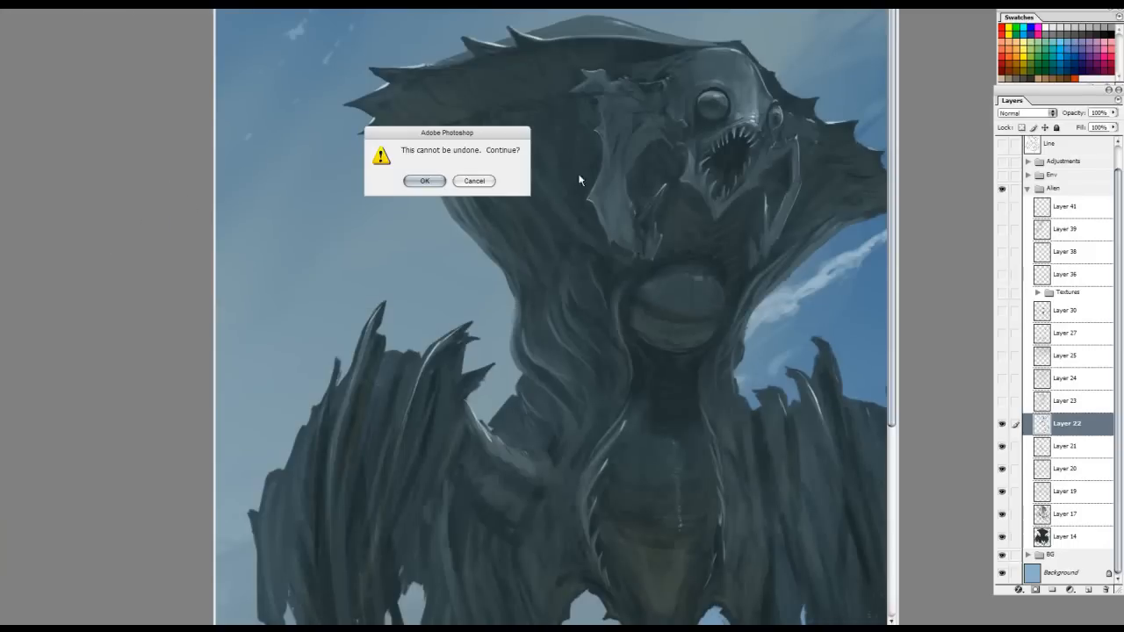
- Confirm the 'This cannot be undone' alert to proceed with the irreversible action
click(425, 181)
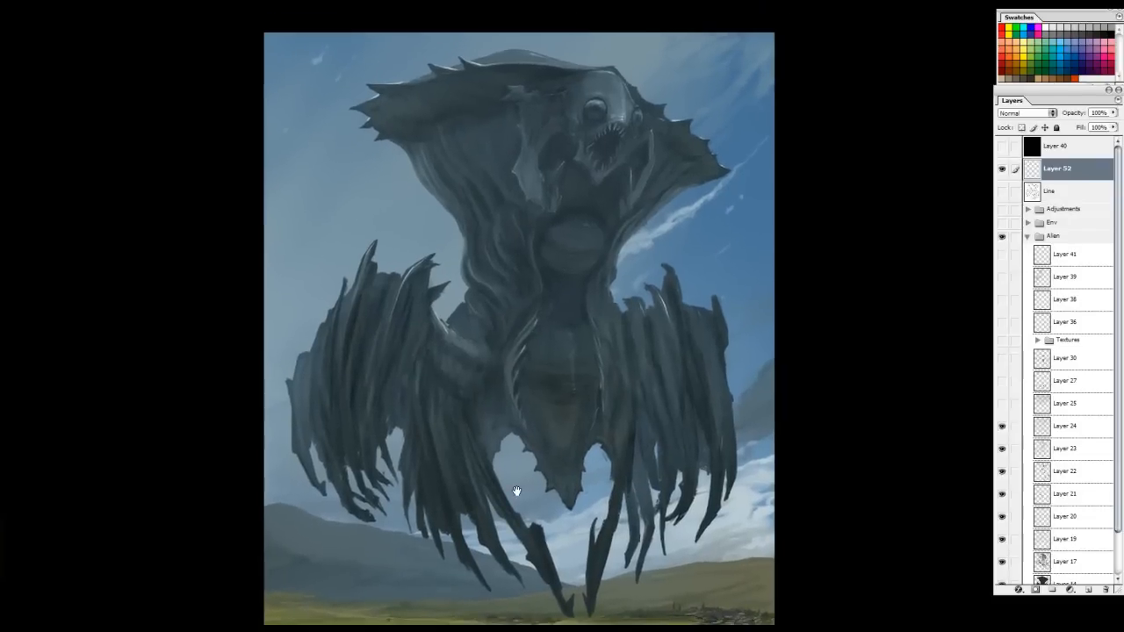
- Brush short strokes onto the creature to refine its form over the grassy hills
drag(516, 491, 537, 529)
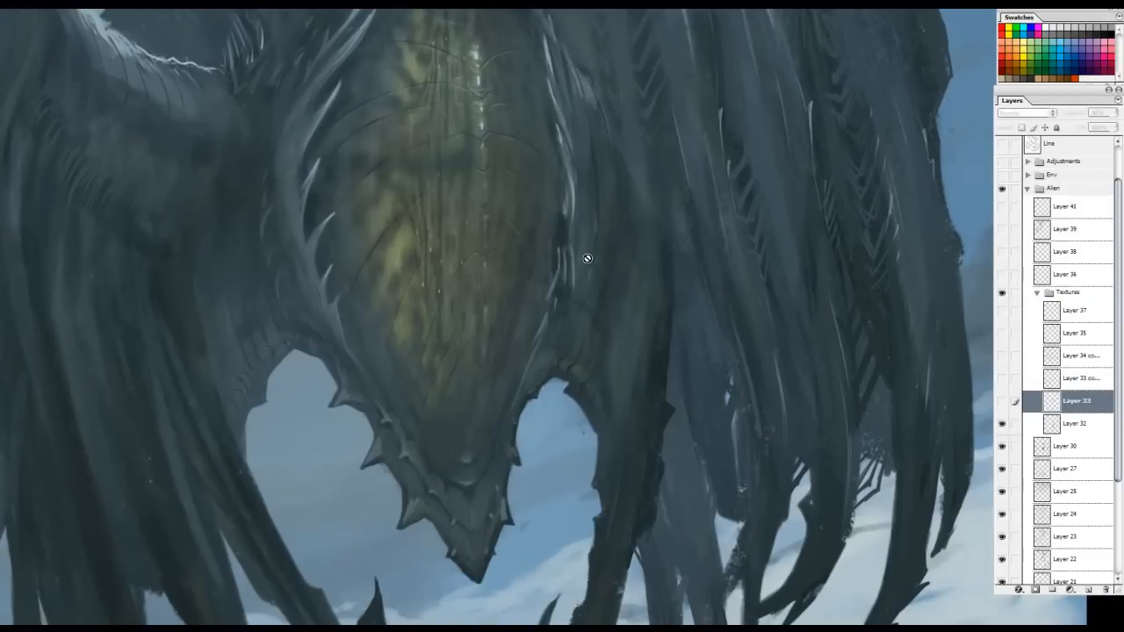
- Select a layer in the Textures group to paint the scaly underbelly on
click(1028, 112)
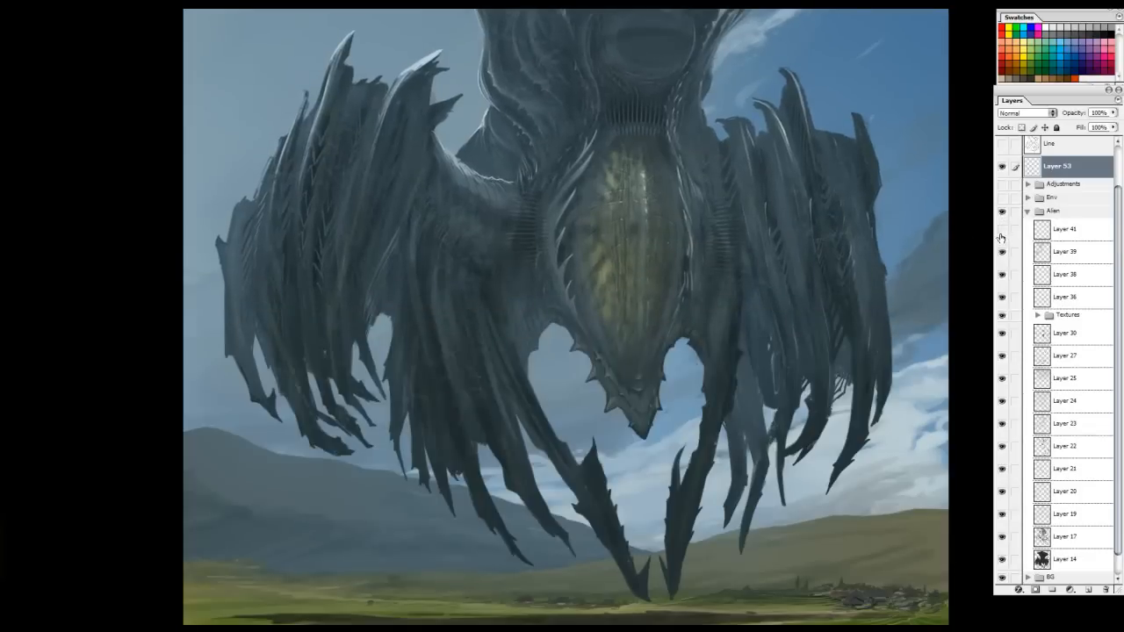
- Choose a creature layer for the torso work and expand the Env group
click(1064, 228)
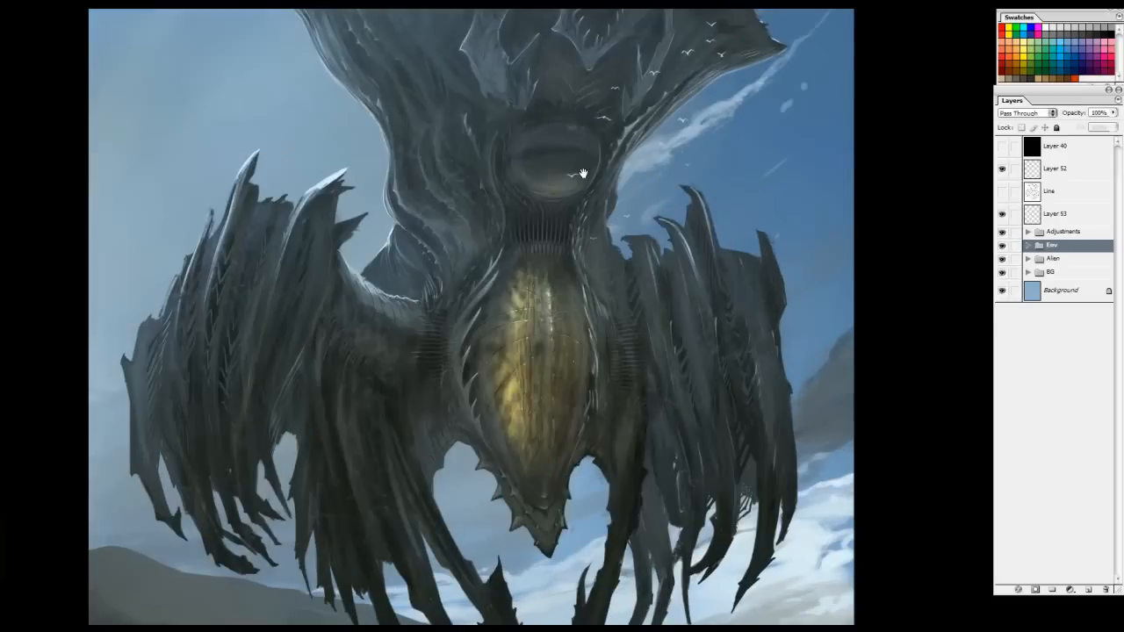
click(1028, 258)
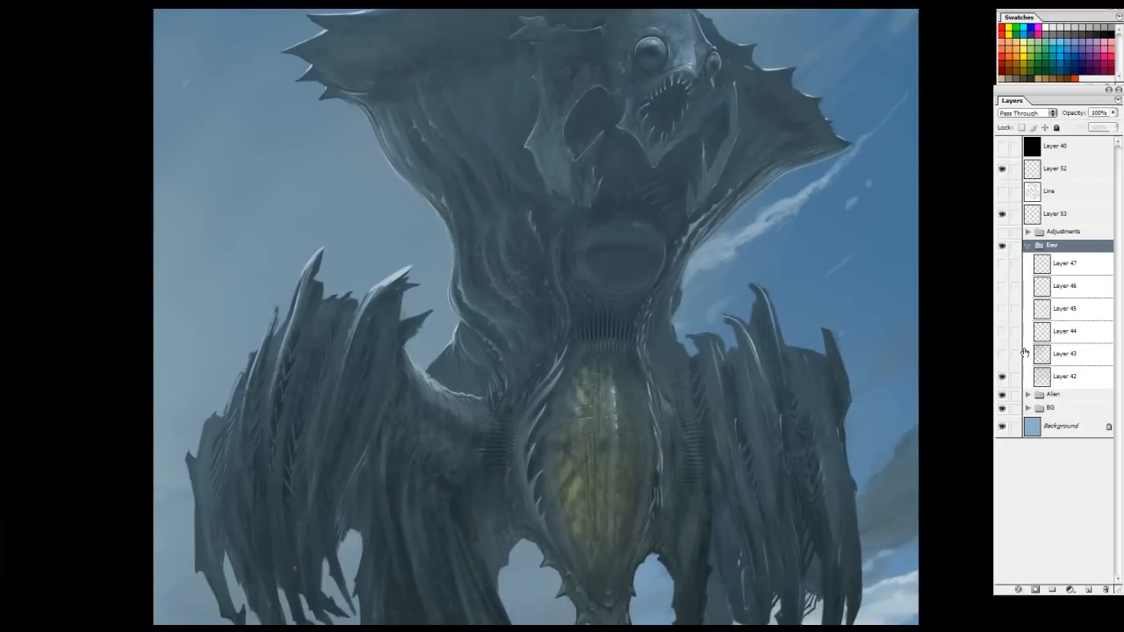
- Make Layer 52 the active layer for painting the head, eye and teeth
click(1058, 169)
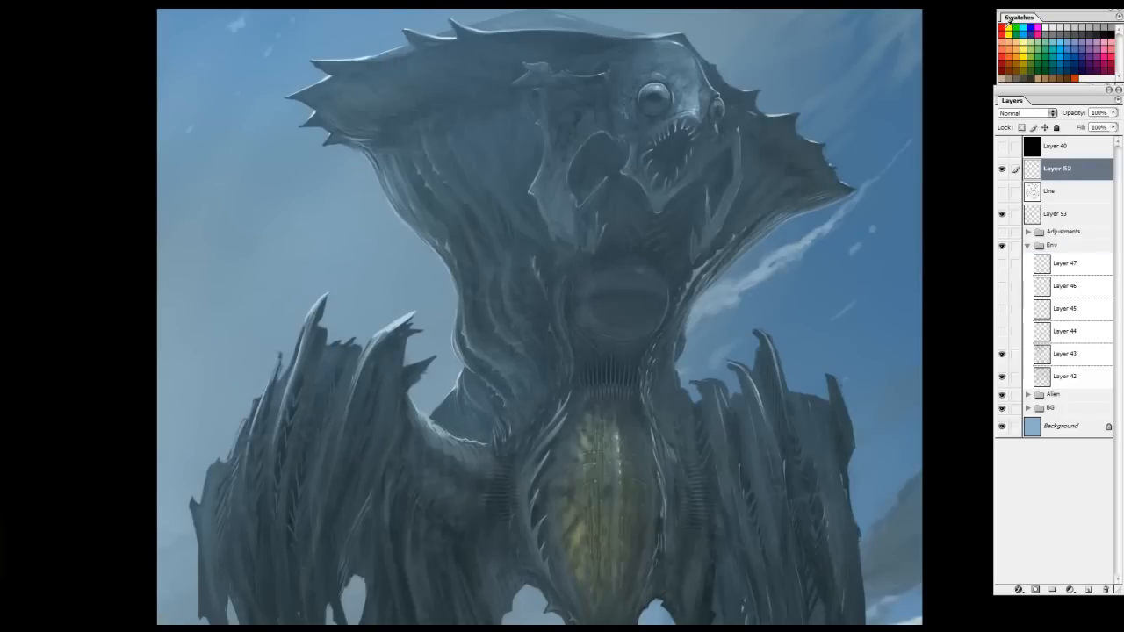